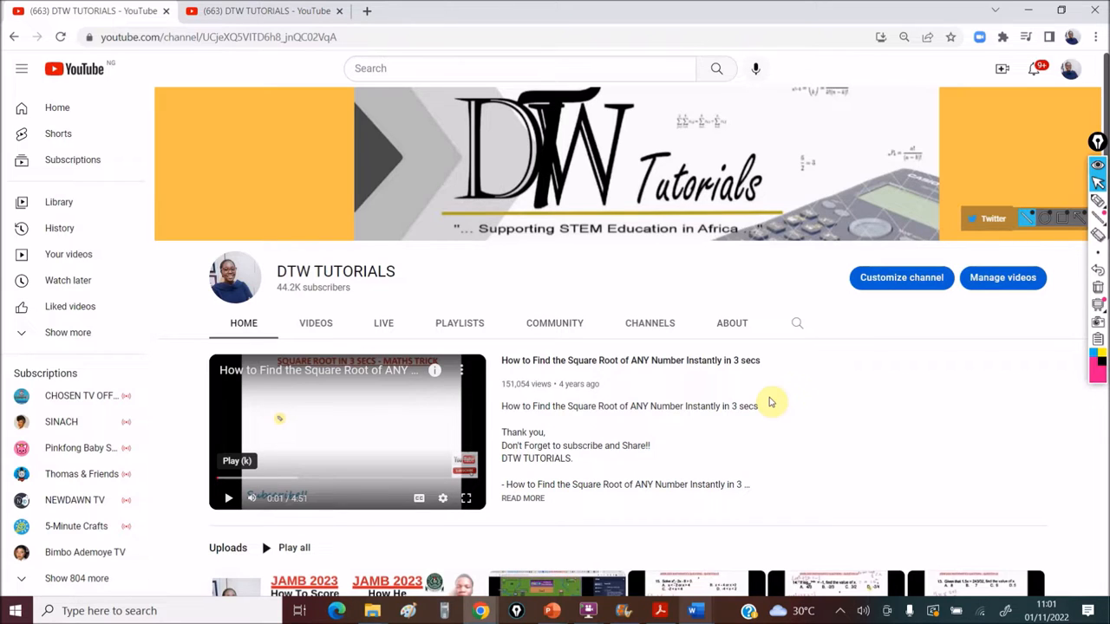
mouse_move(841, 292)
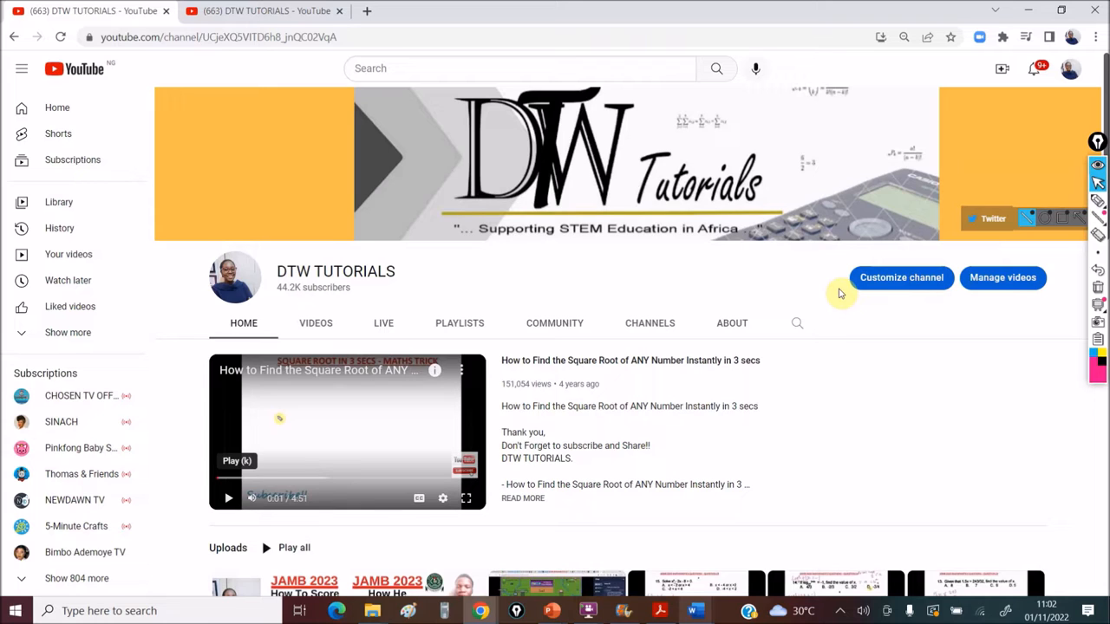
mouse_move(855, 377)
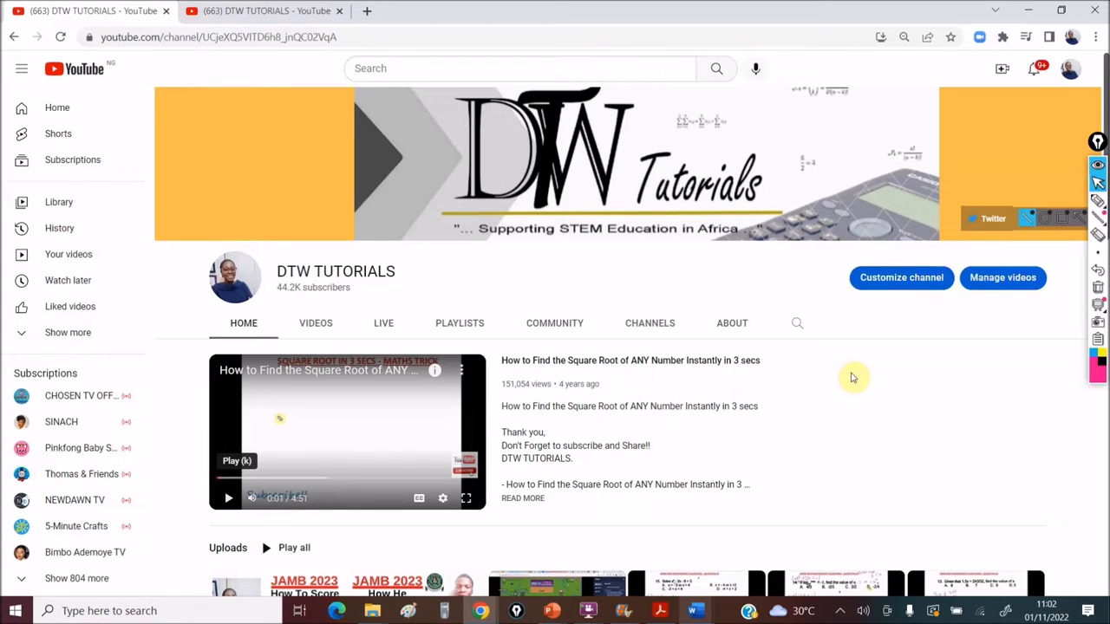
mouse_move(854, 371)
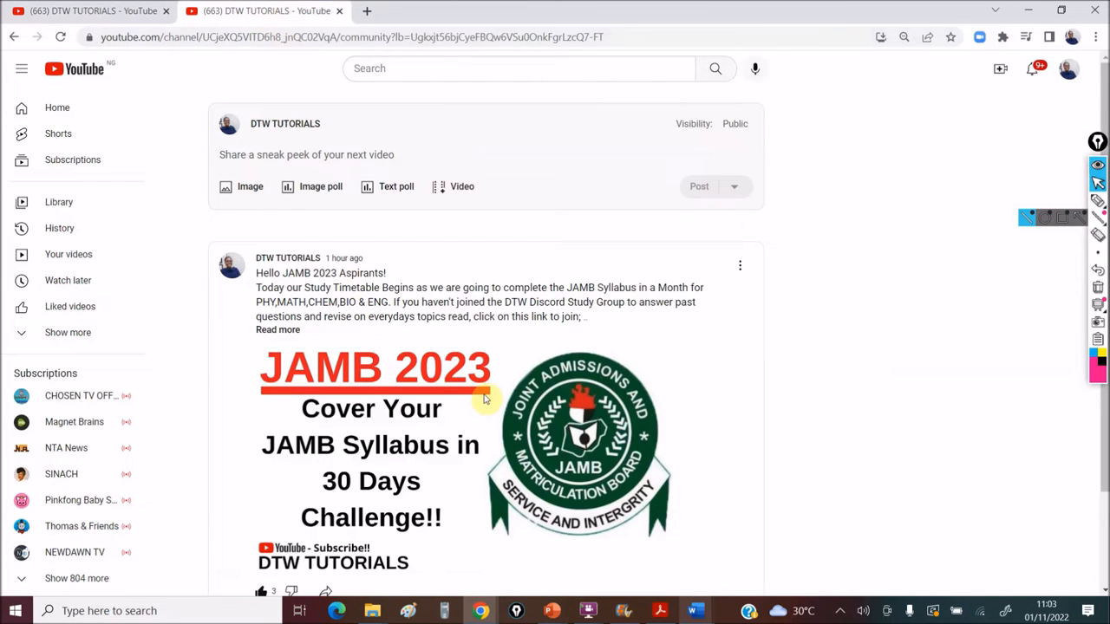
mouse_move(304, 334)
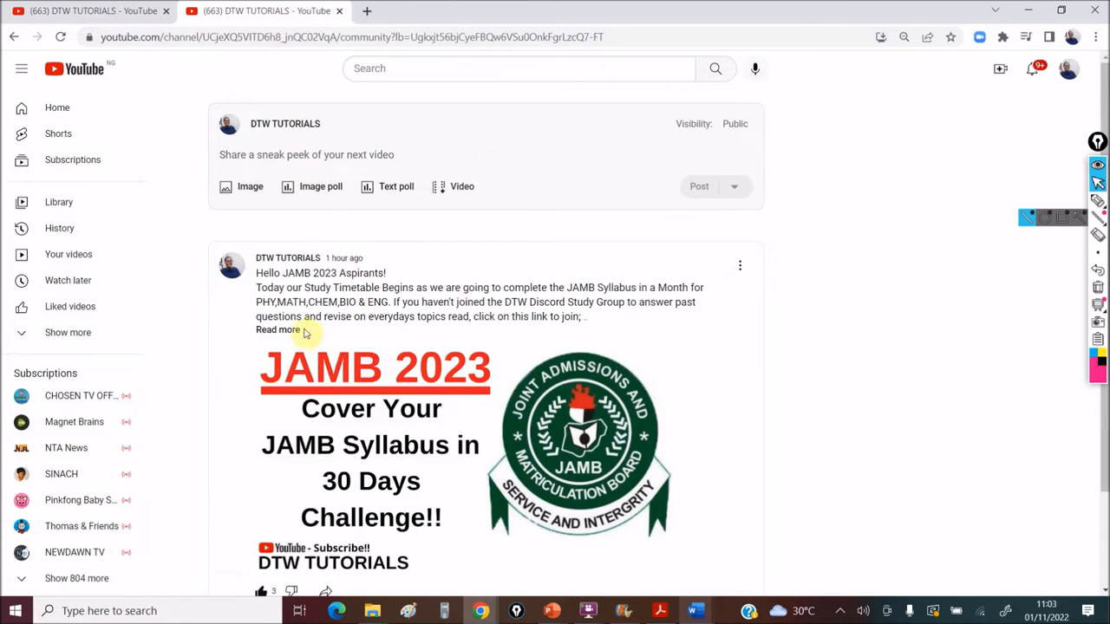
Expand the JAMB 2023 community post with 'Read more' and scroll through its Day 1 Physics topics.
left_click(277, 330)
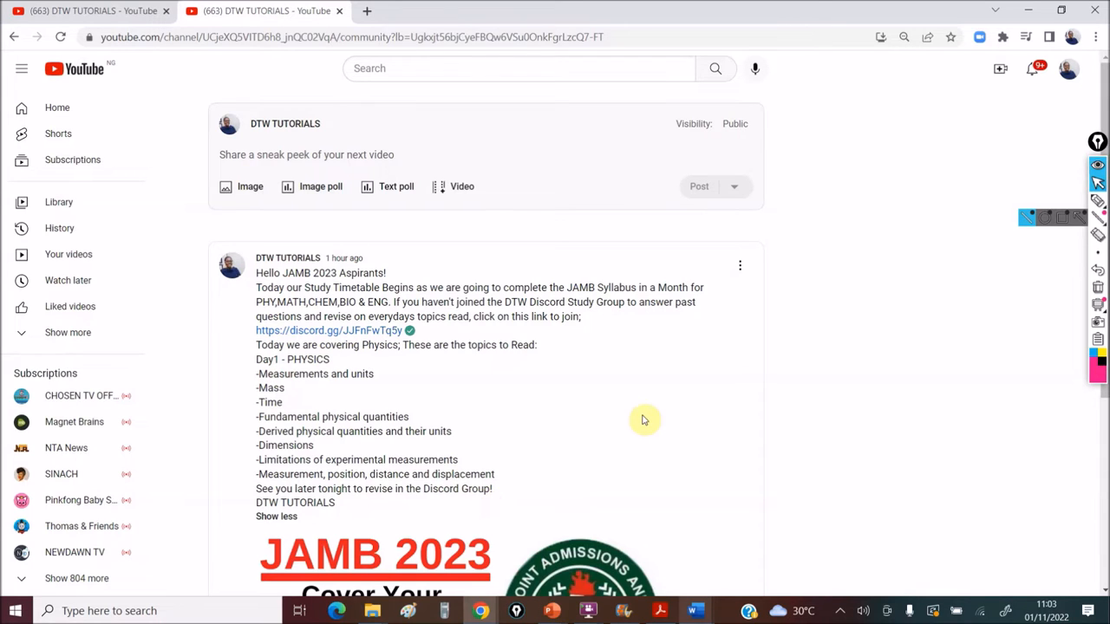
mouse_move(533, 457)
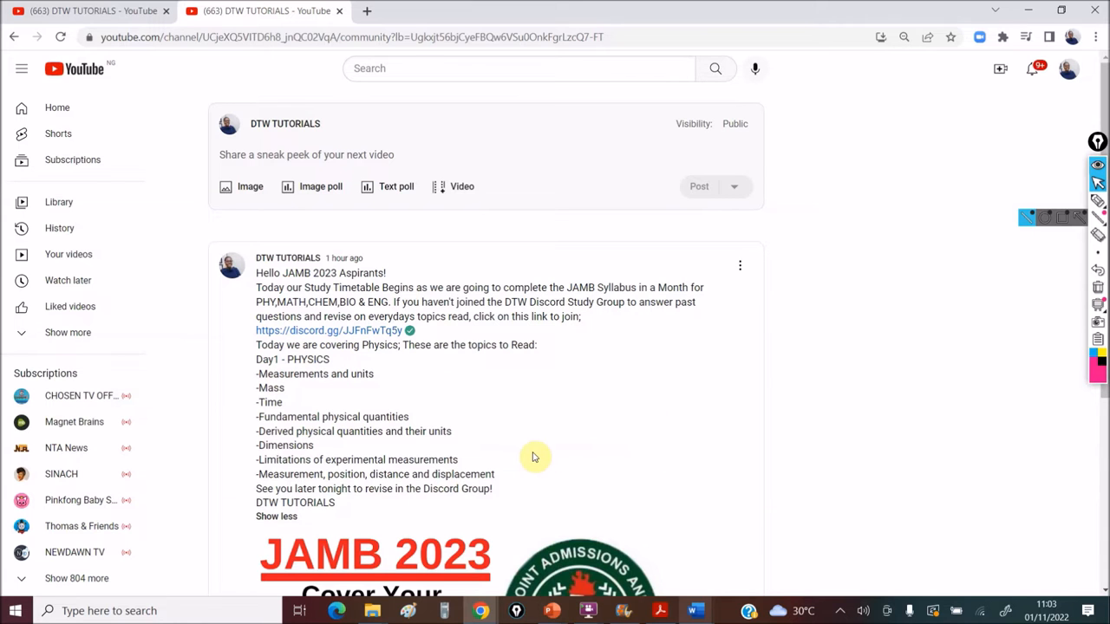
scroll("down", 3)
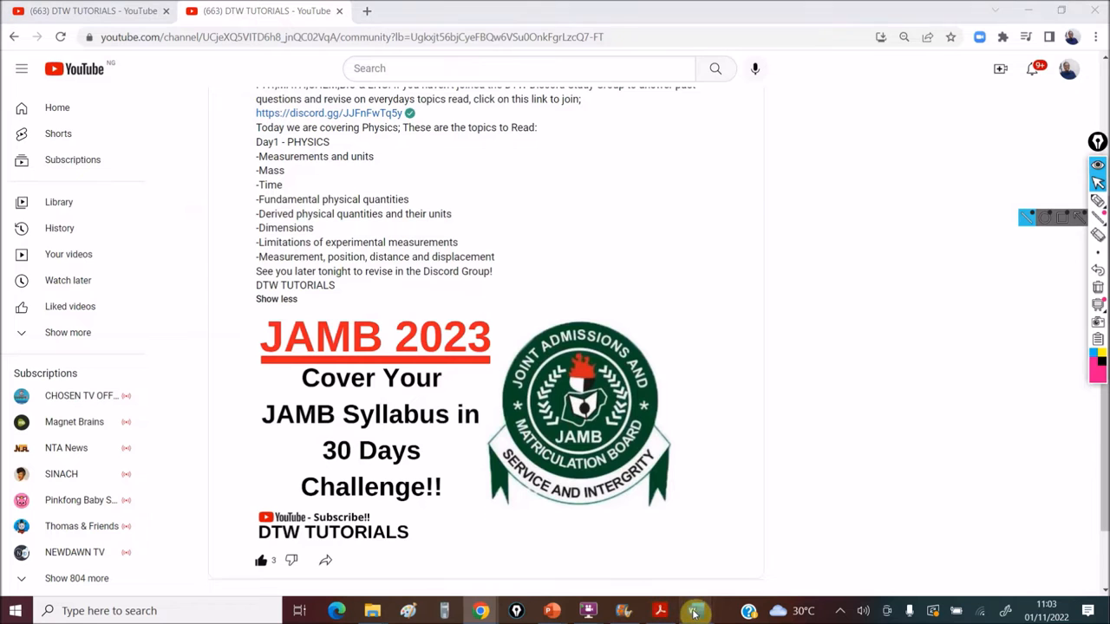
Switch to the 2 nov physics JAMB syllabus document and scroll to the Day 1/Day 11/Day 21 table.
left_click(694, 611)
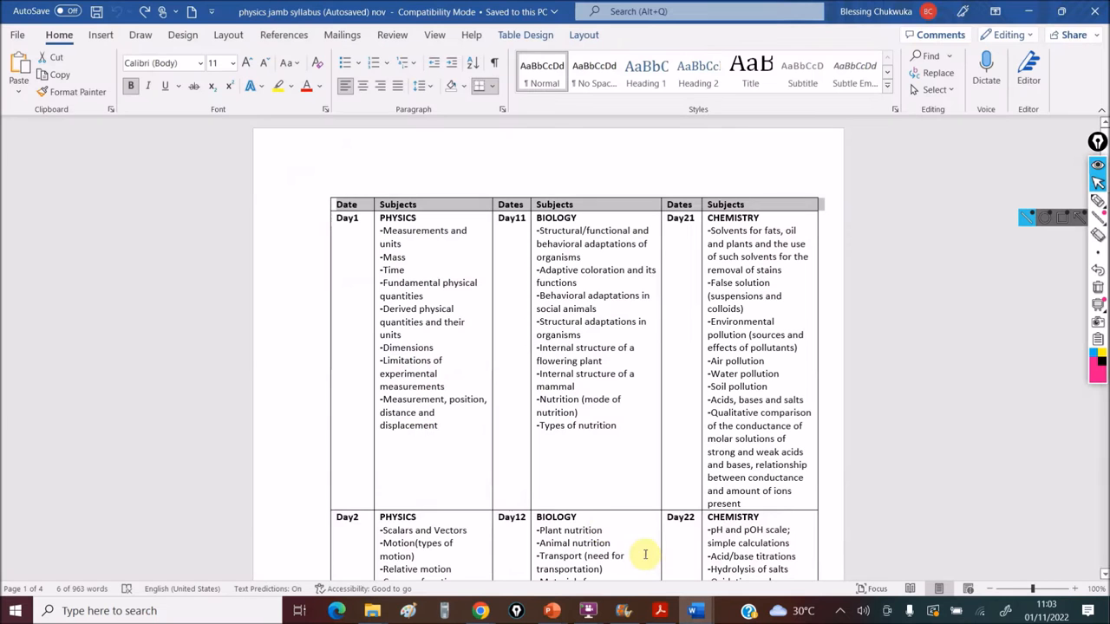
mouse_move(488, 314)
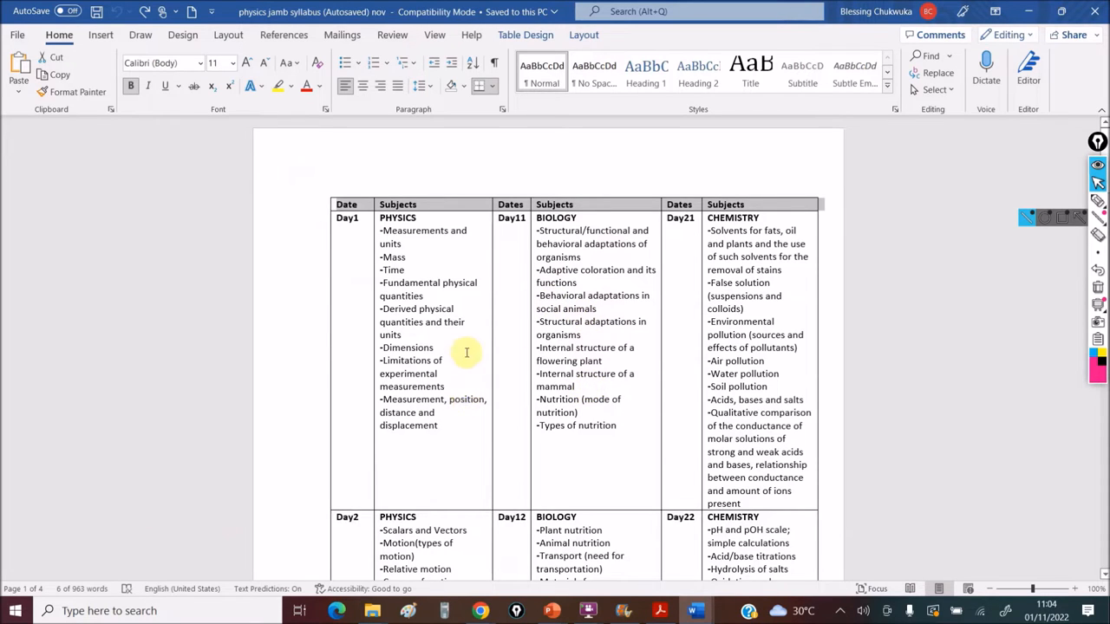
mouse_move(448, 257)
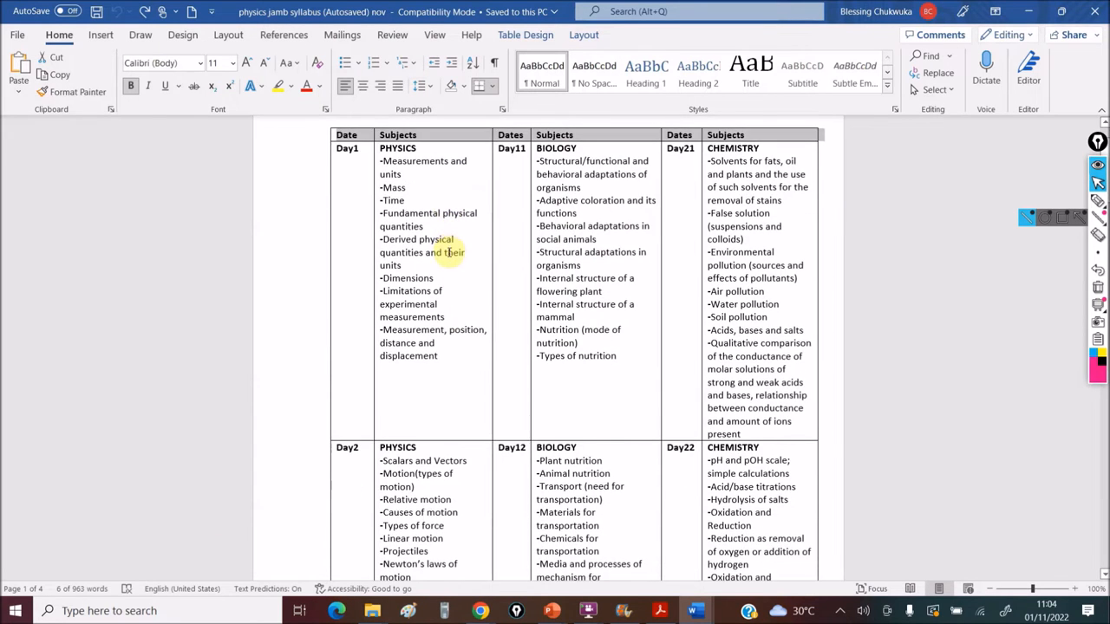
scroll("down", 3)
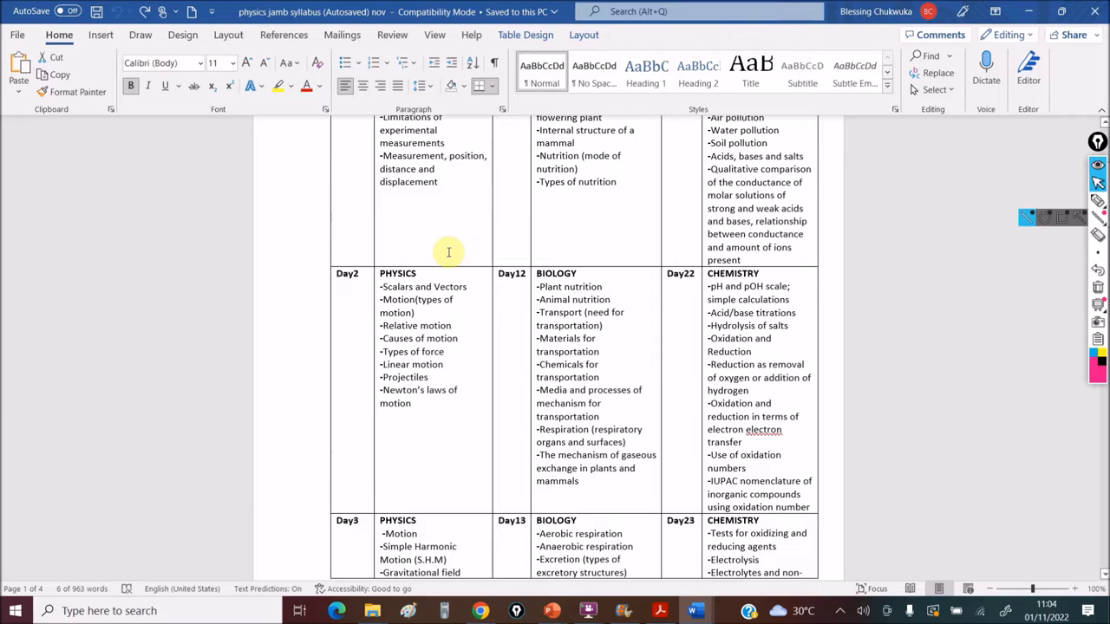
scroll("down", 3)
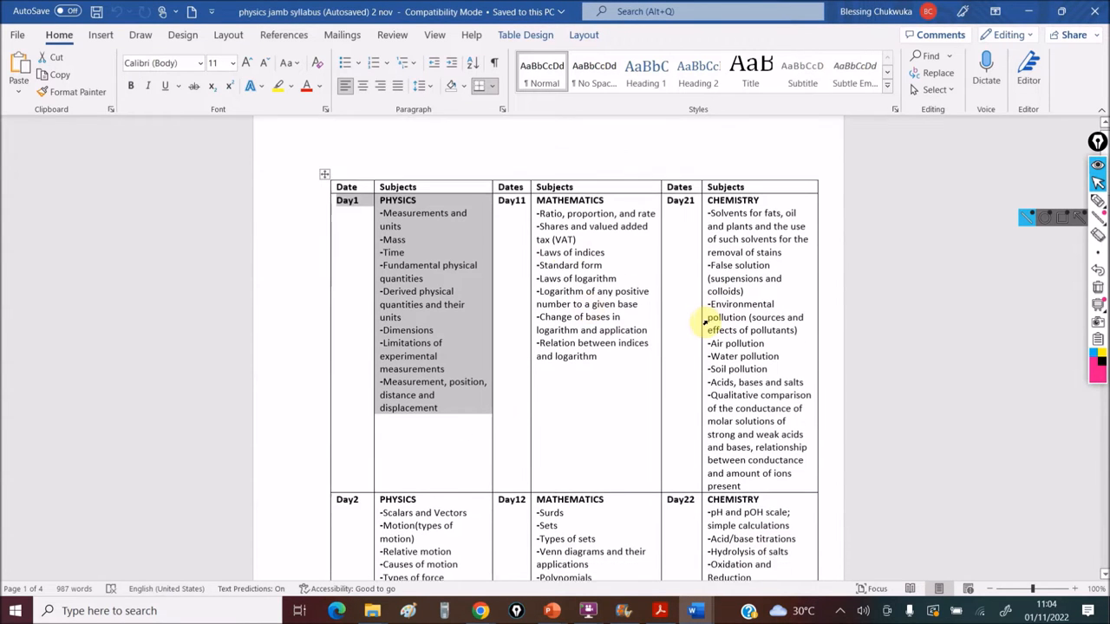
scroll("down", 3)
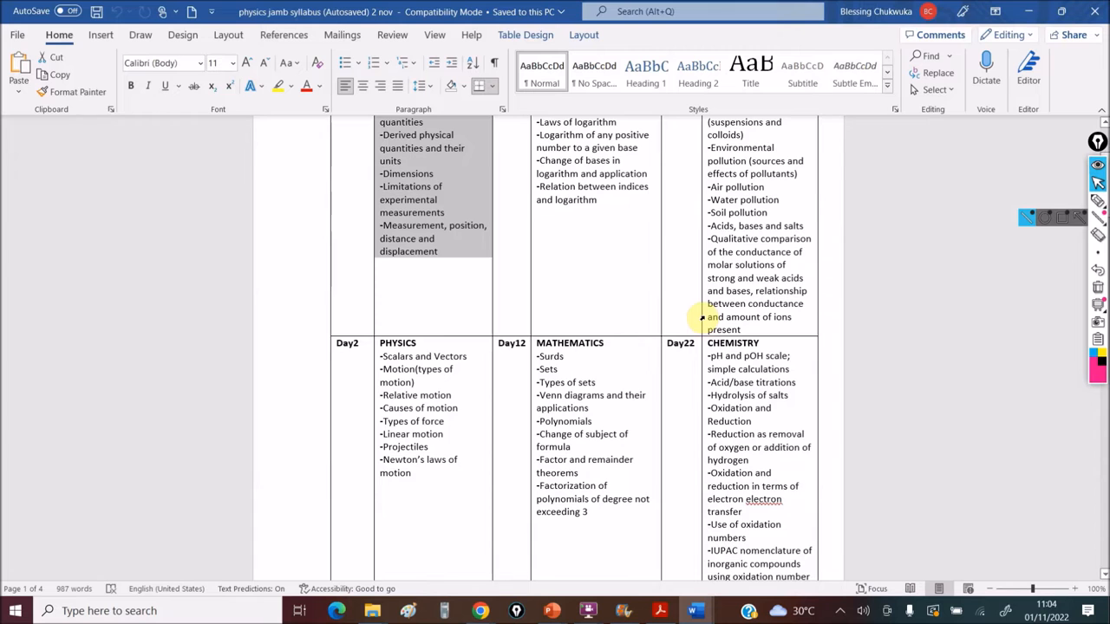
scroll("down", 3)
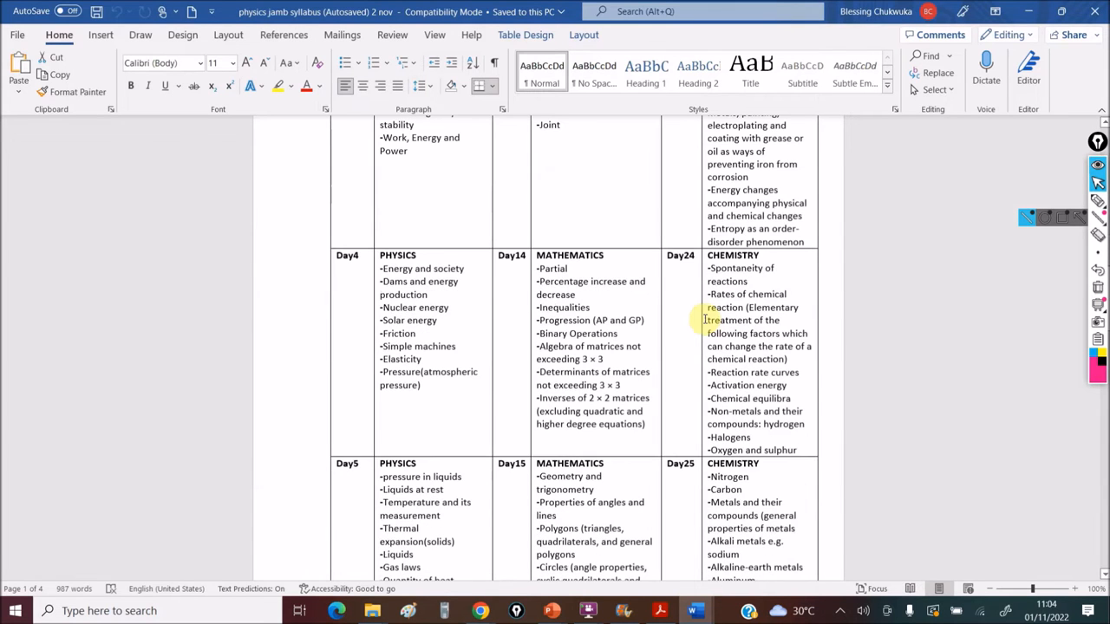
scroll("down", 3)
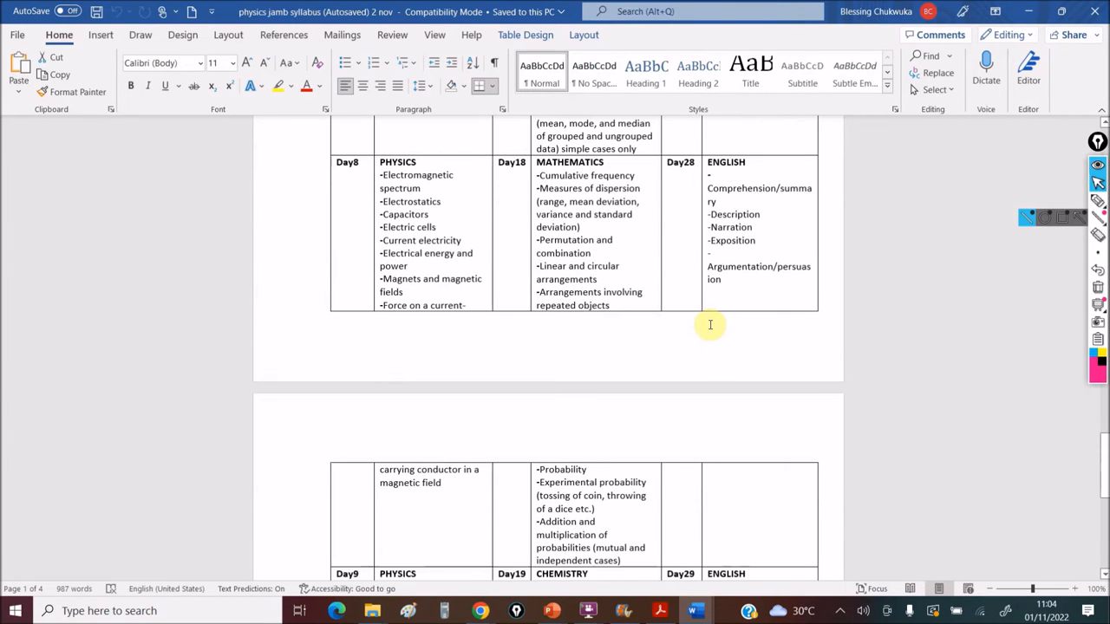
scroll("down", 3)
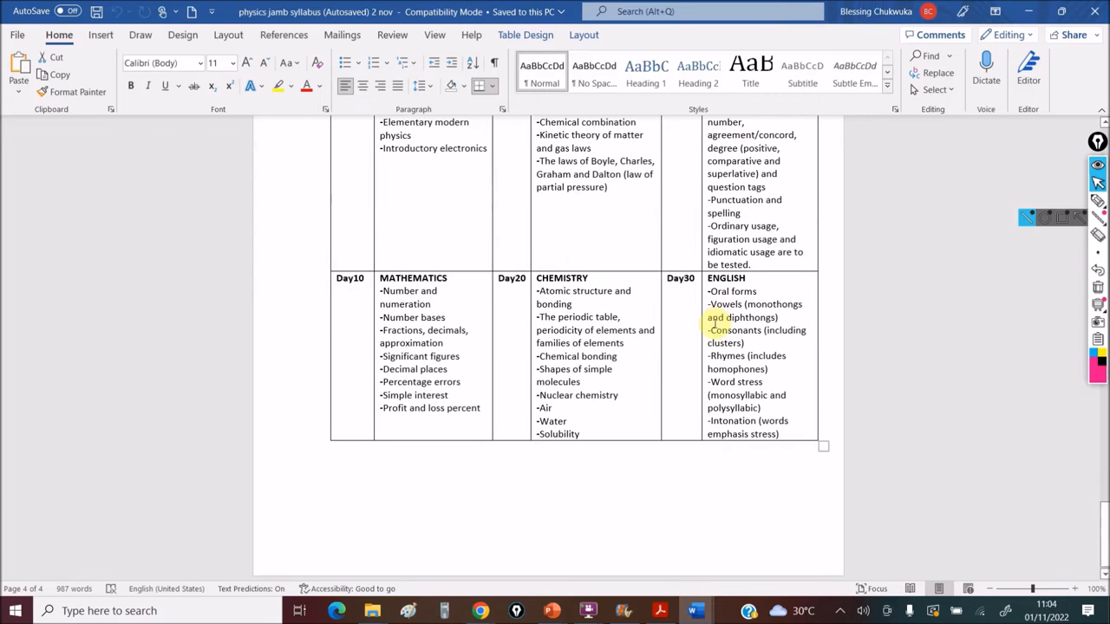
scroll("down", 3)
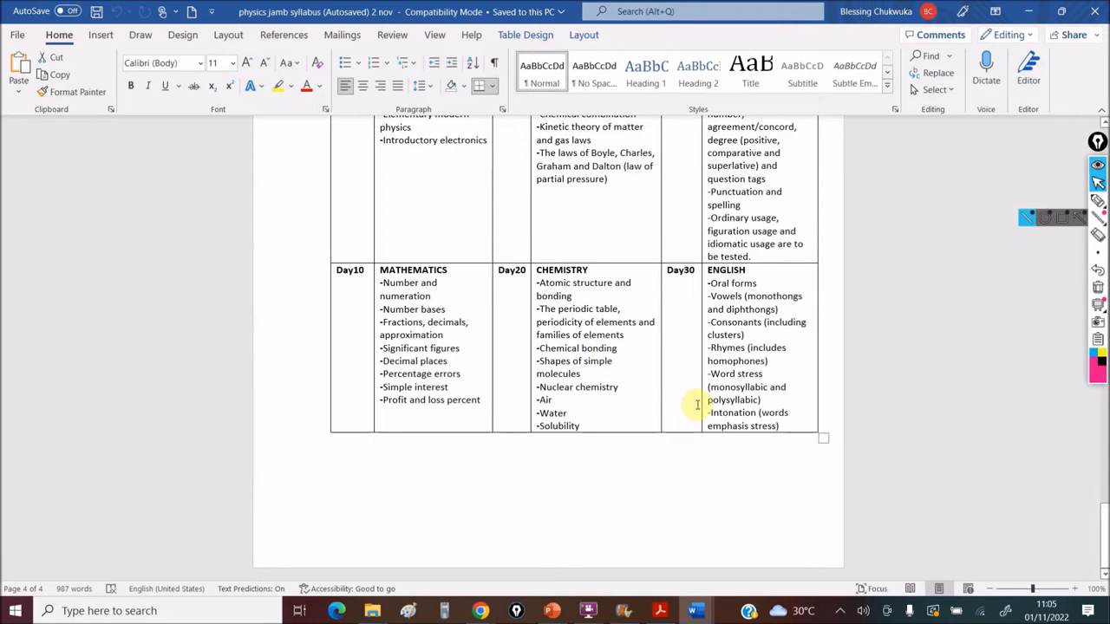
Scroll back up the timetable from Day 30 toward the Day 1 PHYSICS start.
scroll("up", 3)
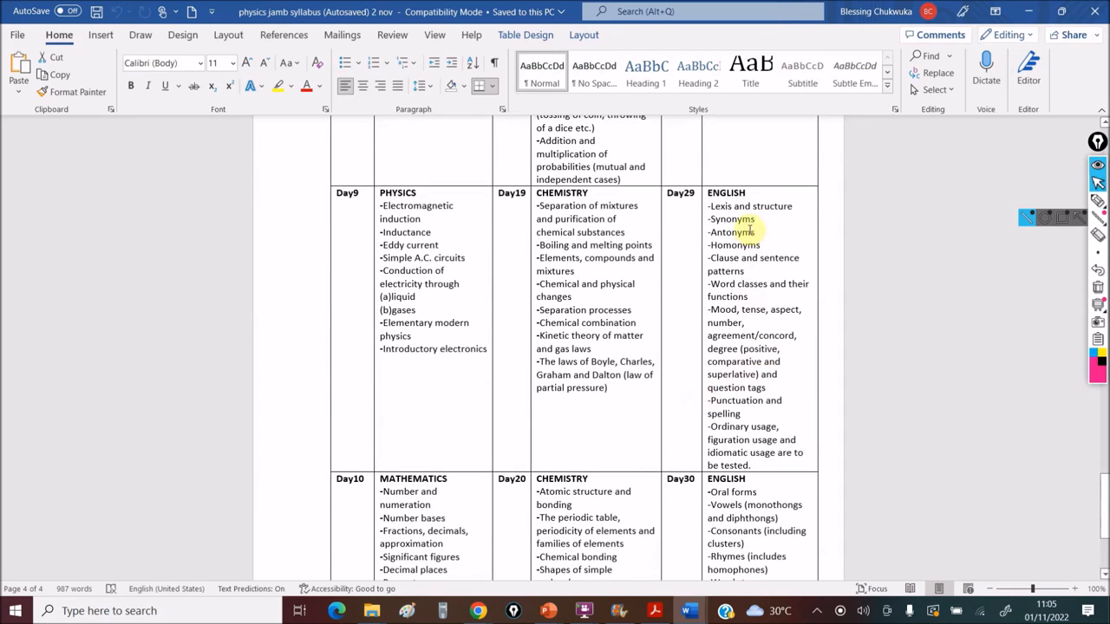
scroll("up", 3)
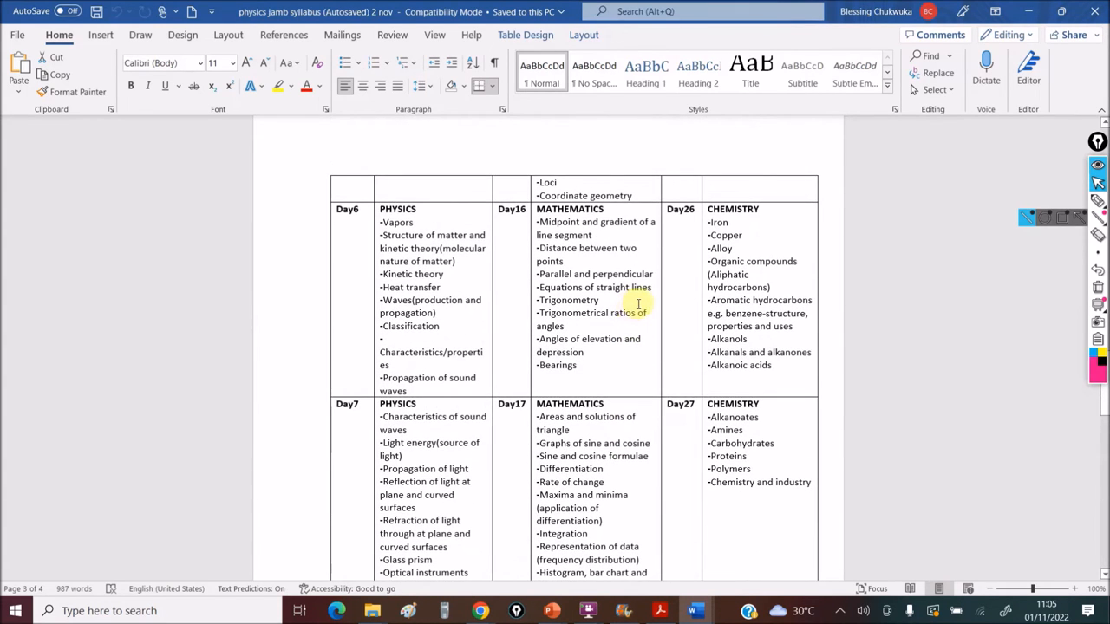
scroll("down", 3)
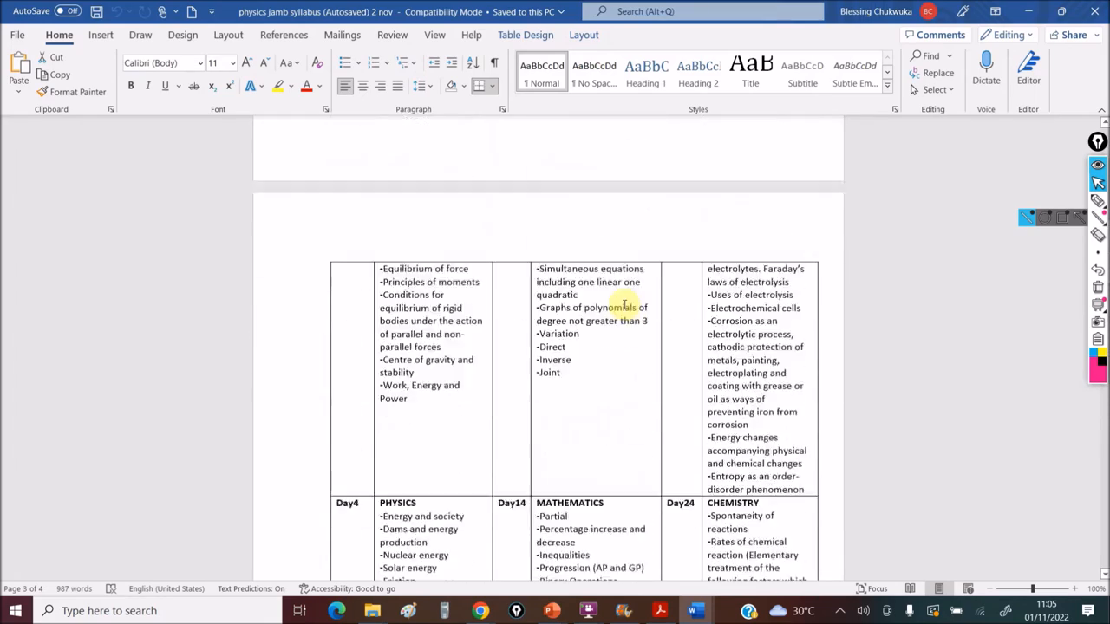
scroll("up", 3)
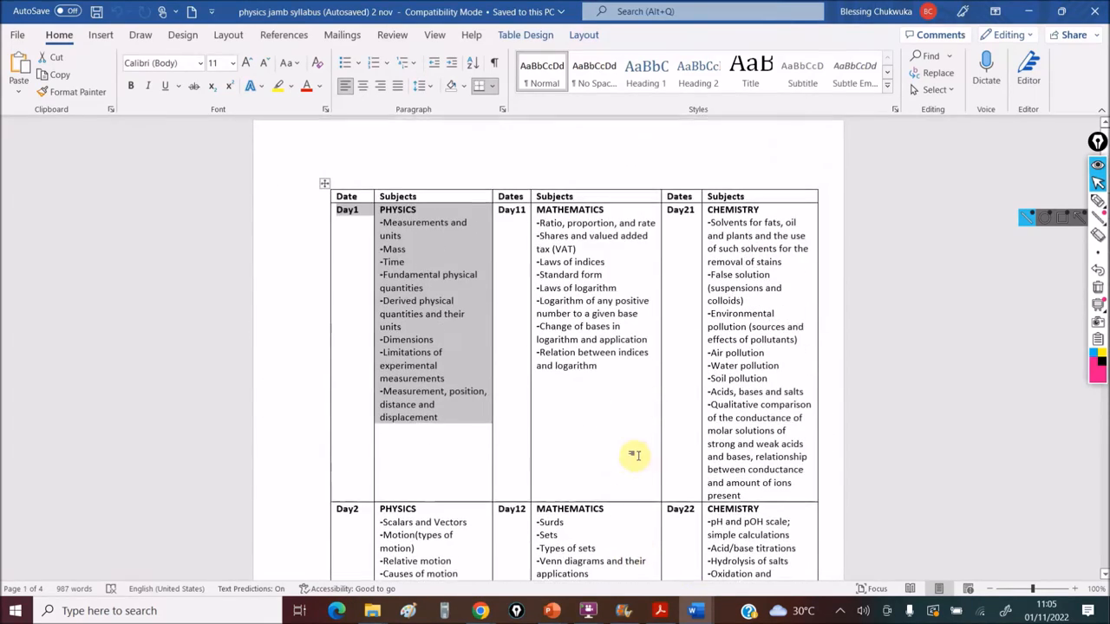
scroll("down", 3)
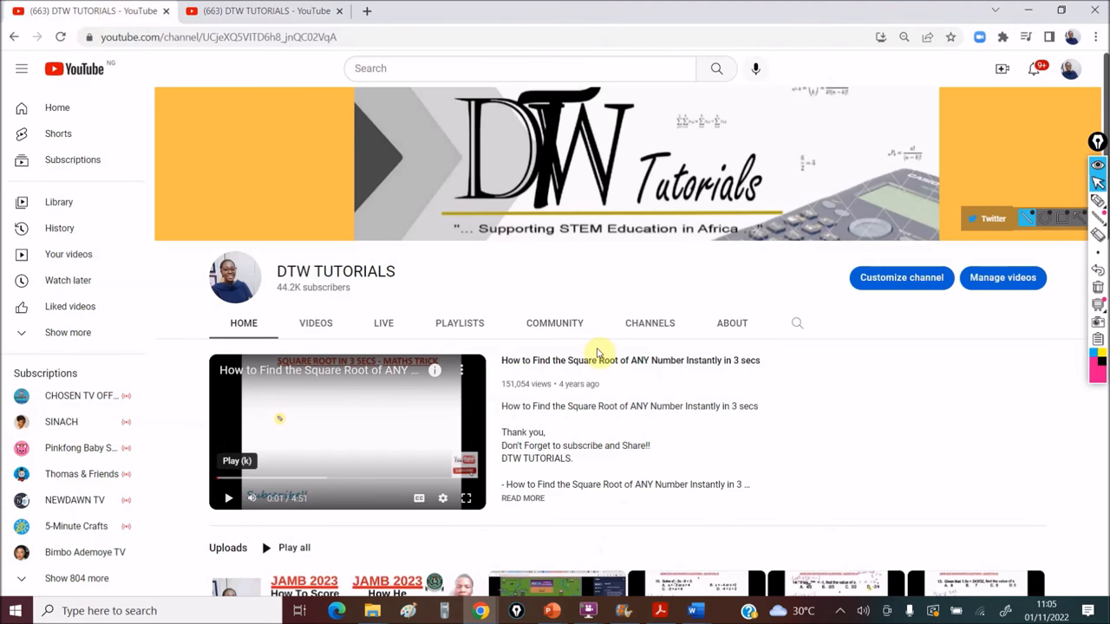
mouse_move(769, 384)
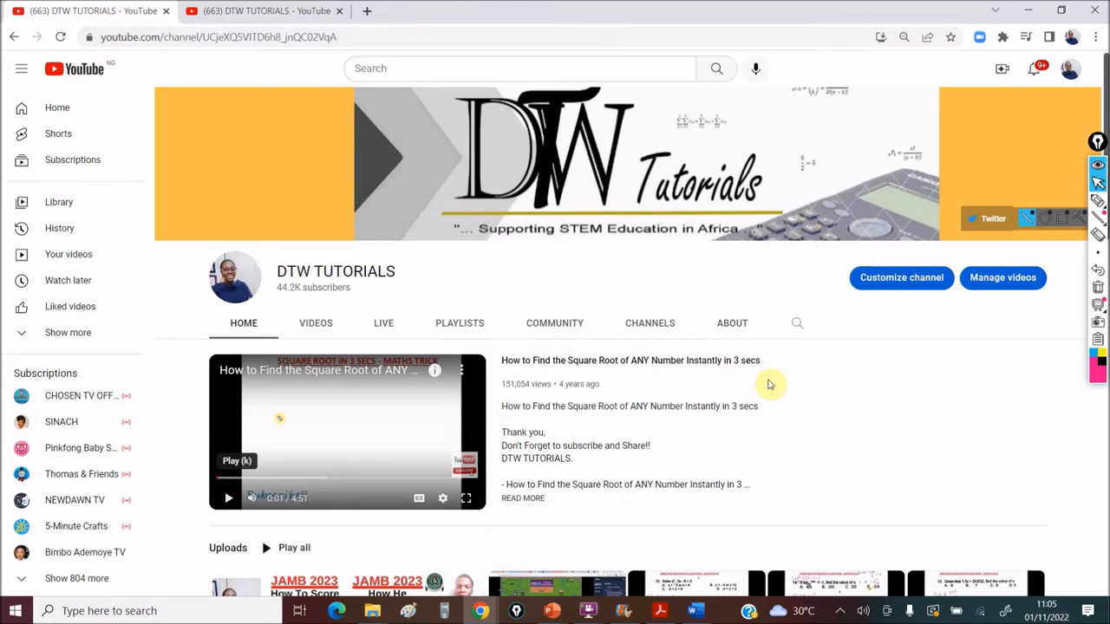
Scroll the DTW TUTORIALS Home tab past Uploads to the JAMB, WAEC and Junior WAEC playlists and back up.
scroll("down", 3)
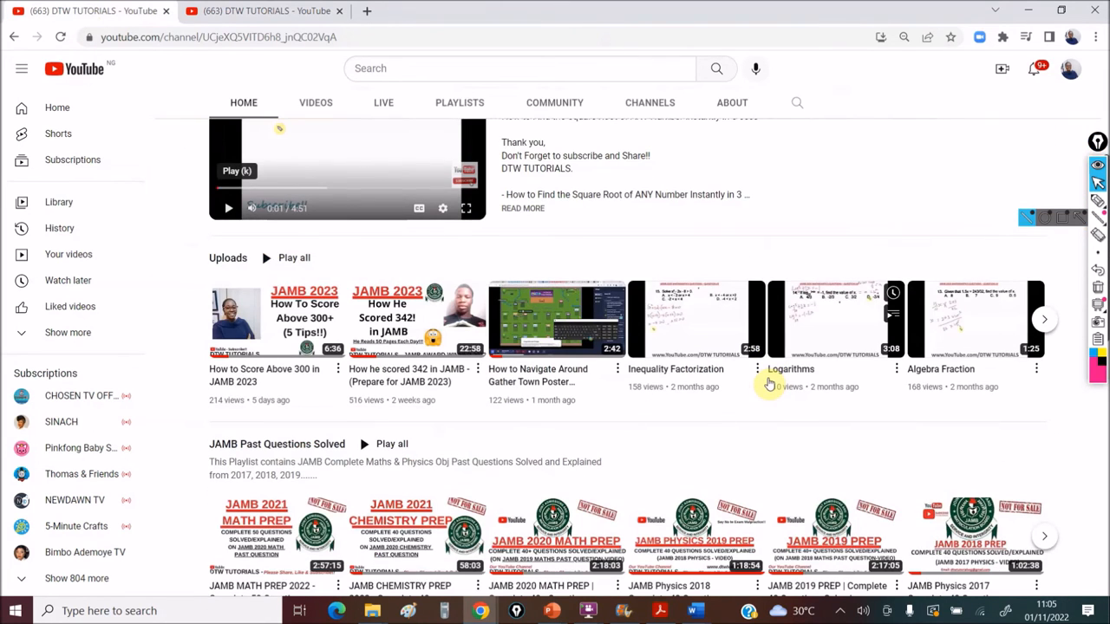
scroll("down", 3)
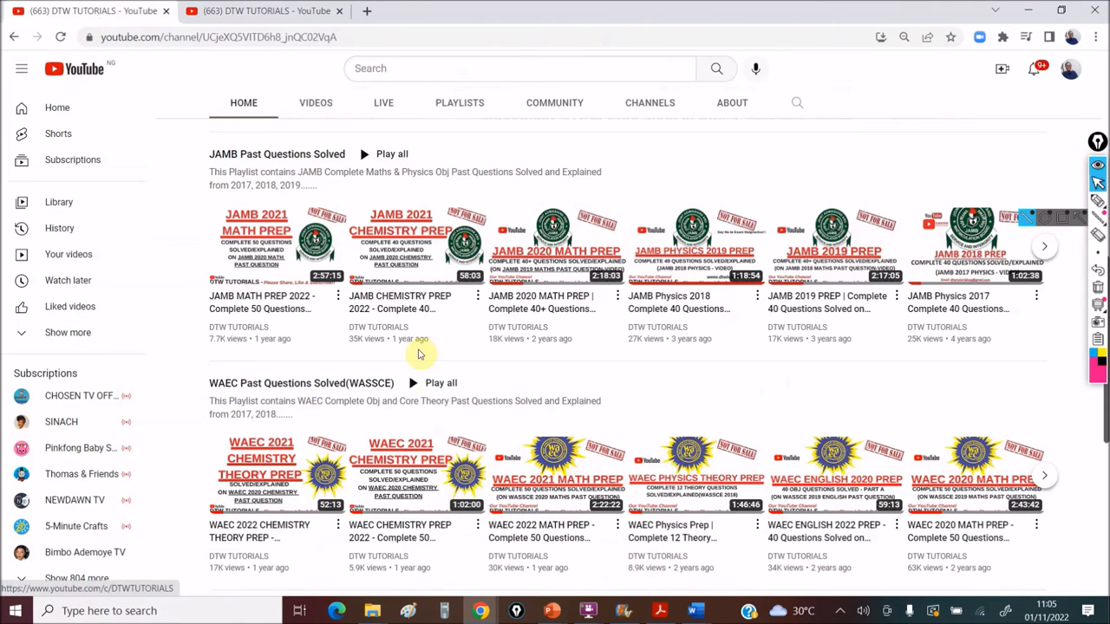
scroll("down", 3)
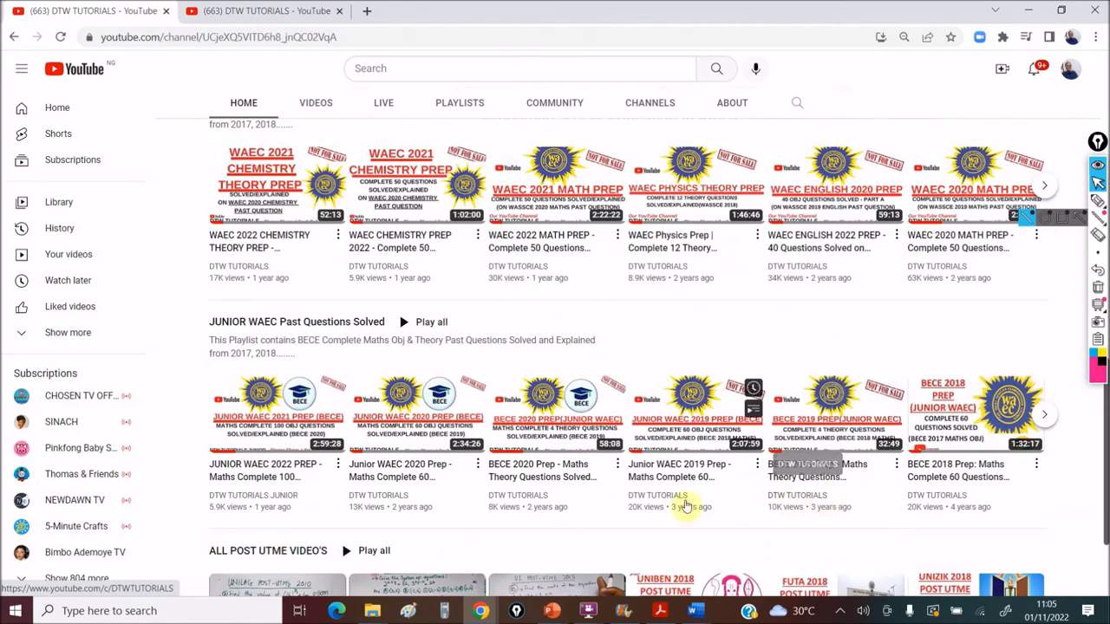
scroll("down", 3)
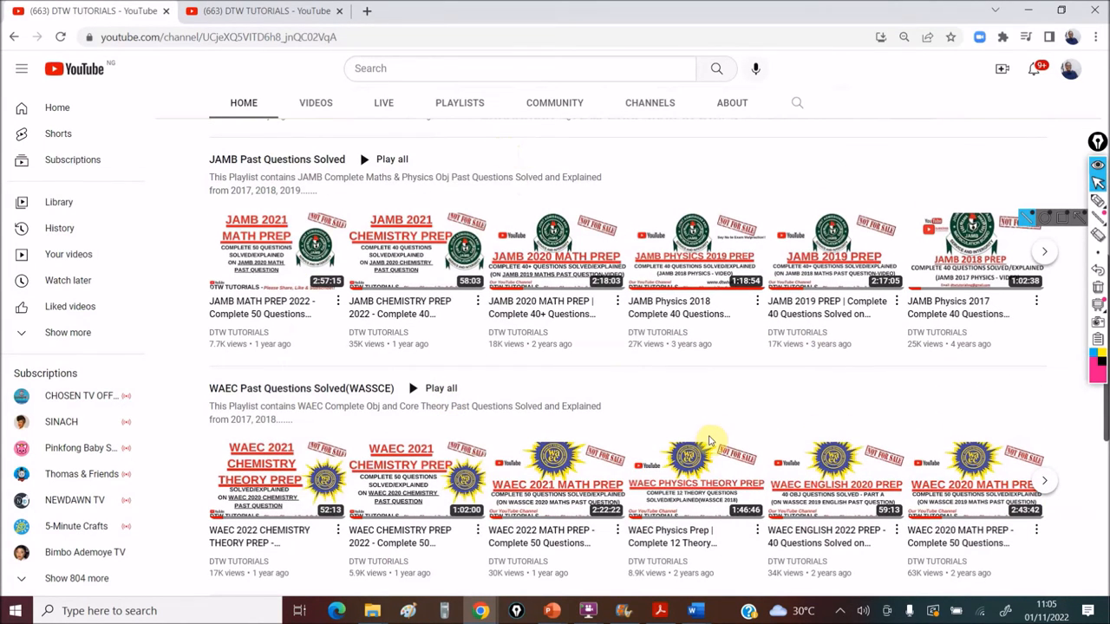
scroll("up", 3)
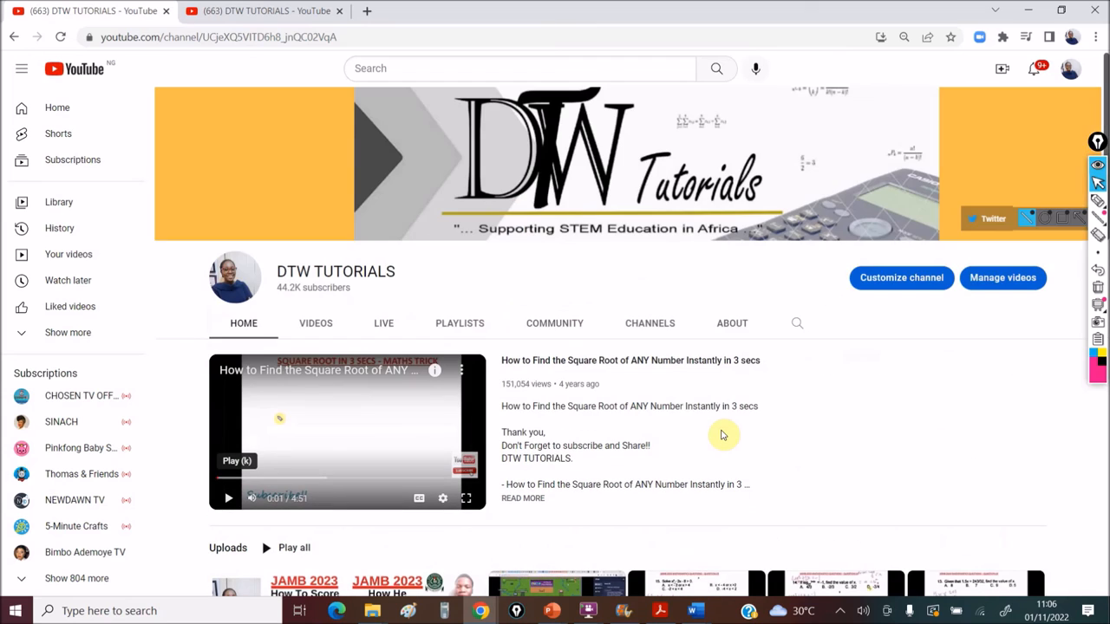
mouse_move(800, 506)
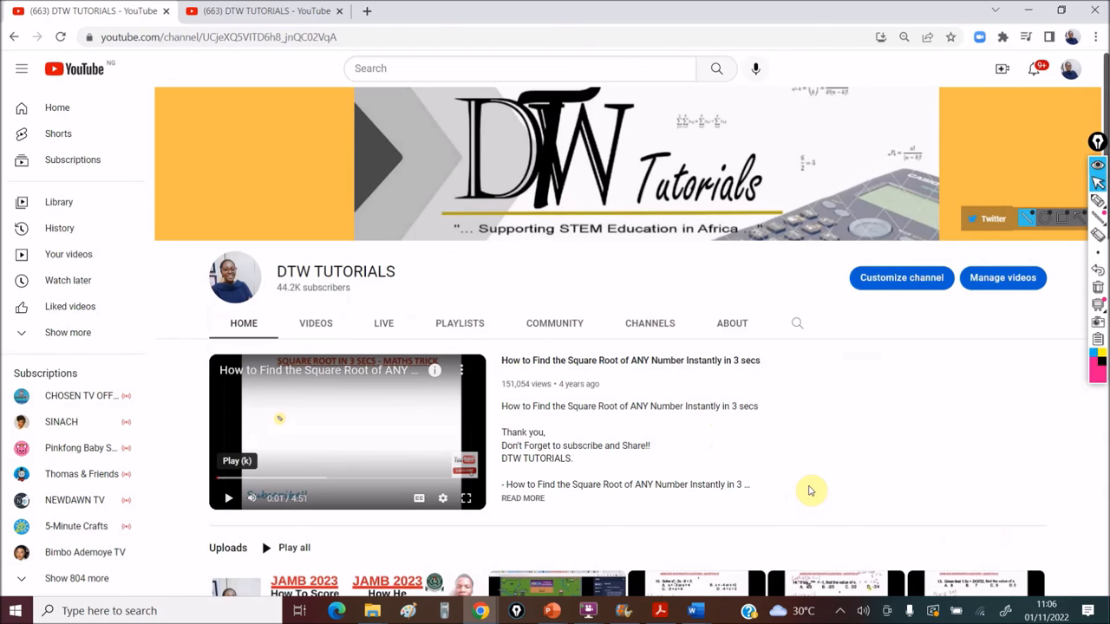
mouse_move(806, 497)
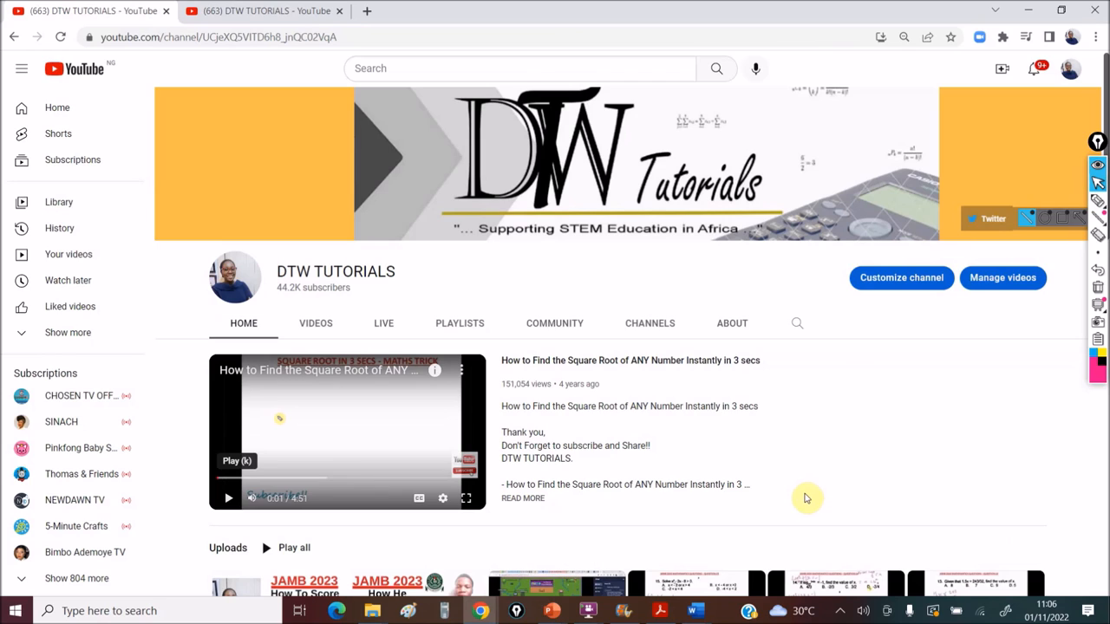
mouse_move(809, 494)
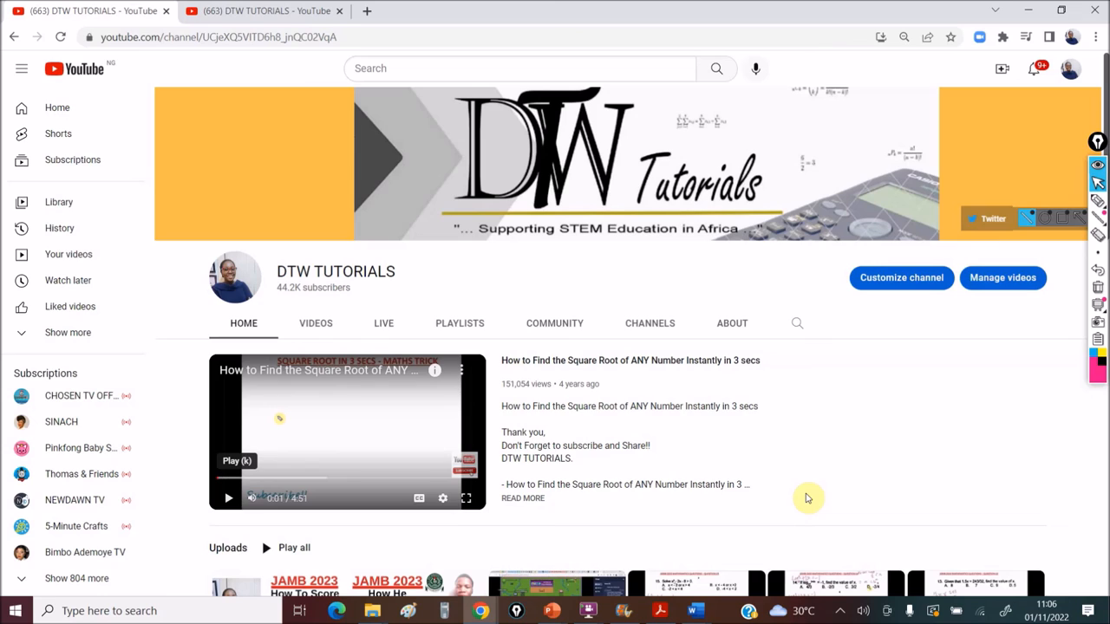
mouse_move(831, 449)
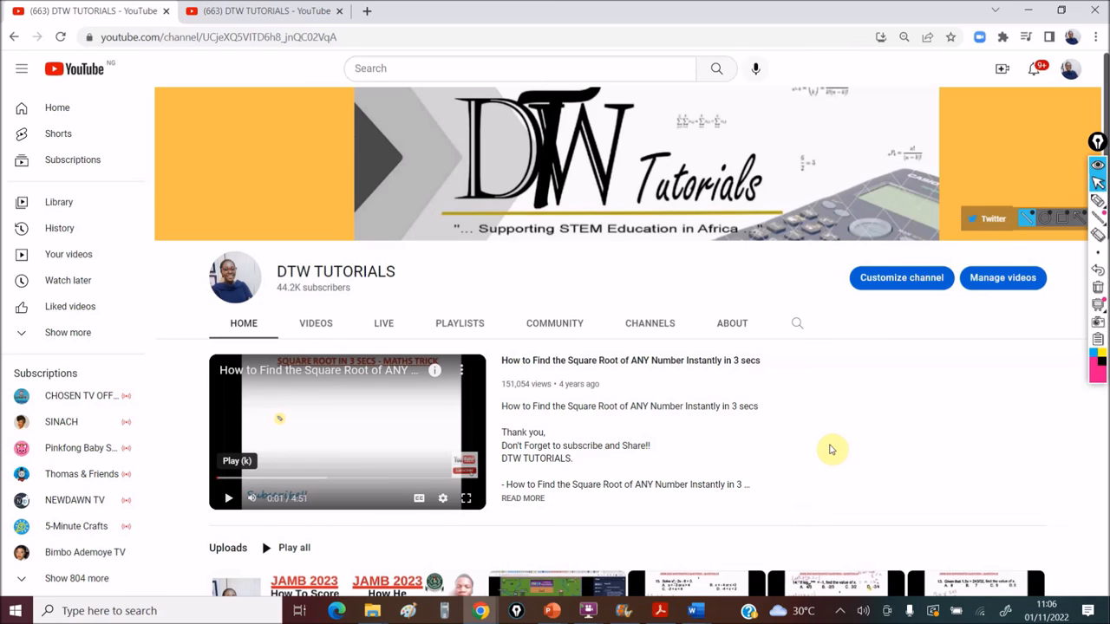